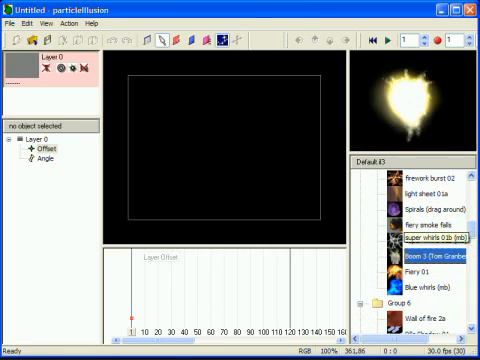
# Scroll the Emitter Libraries folder to find and pick hypno_01.il3
pyautogui.scroll(-3)
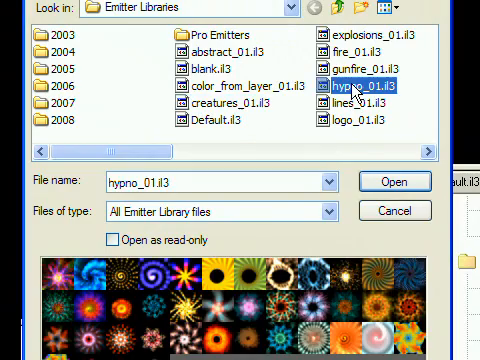
# Cancel the library chooser, keeping Default.il3 loaded in the library panel
pyautogui.click(394, 181)
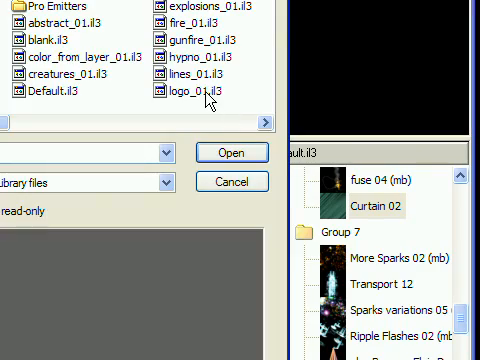
pyautogui.click(181, 93)
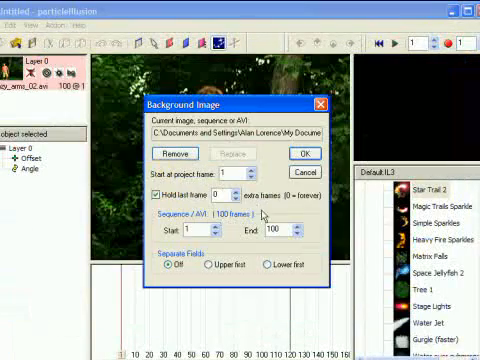
# Confirm 0crazy_arms_02.avi as the background, held over 100 frames
pyautogui.click(298, 156)
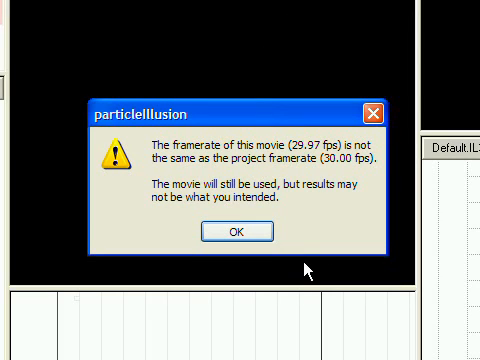
pyautogui.moveTo(297, 243)
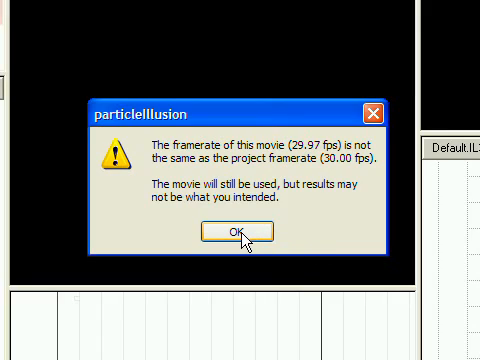
# Dismiss the 29.97 fps versus 30 fps framerate mismatch warning
pyautogui.click(235, 232)
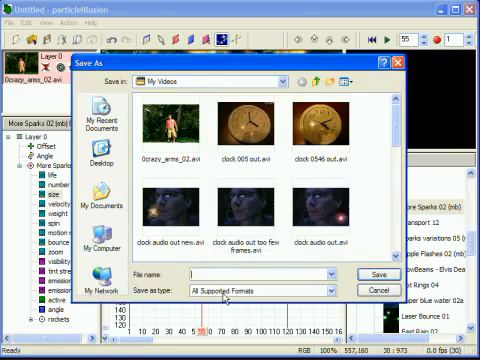
# Name the output movie 'test' in the Save As dialog
pyautogui.write('test')
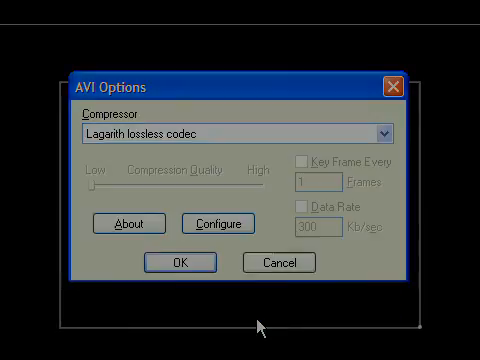
# Expand the AVI Options Compressor dropdown to view available codecs
pyautogui.click(380, 133)
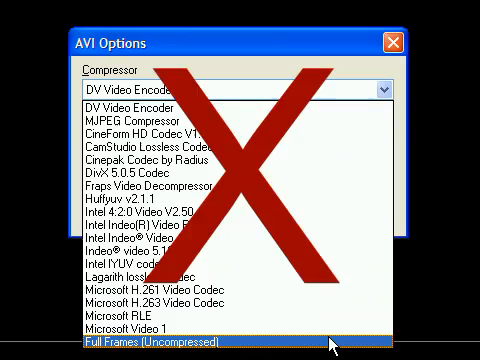